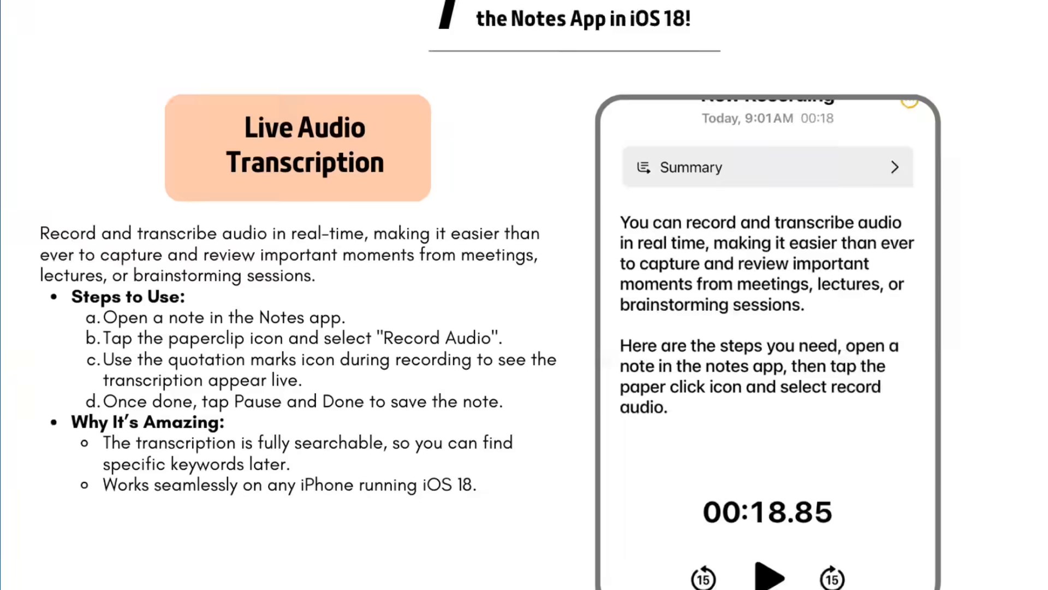
- Advance past the Live Audio Transcription slide to the iPhone home-screen demo
{"action": "scroll", "scroll_direction": "down", "scroll_amount": 3}
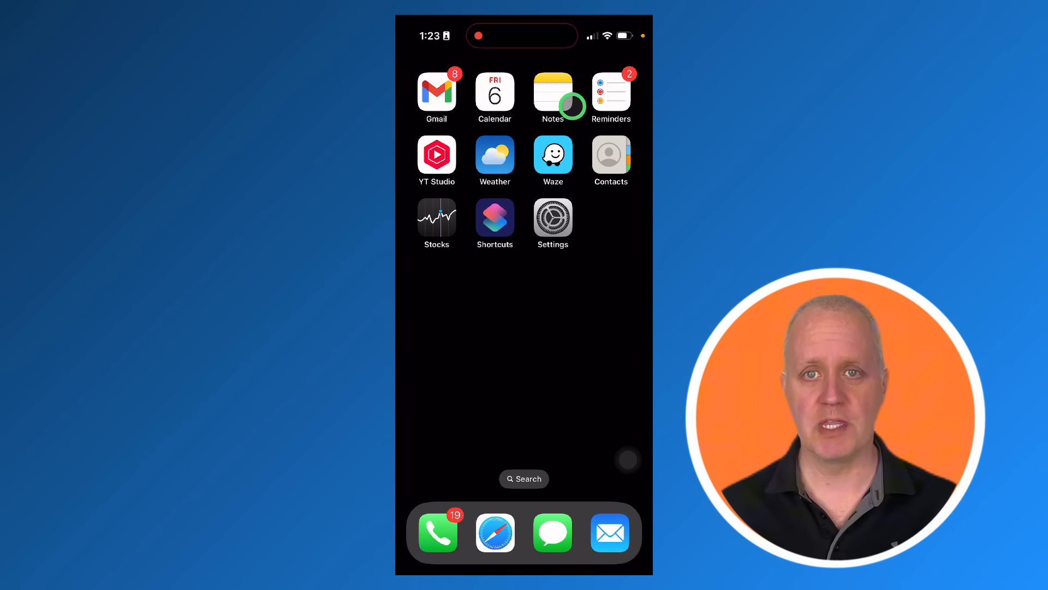
- Start a Record Audio attachment in the Getting Started with Photography note
{"action": "left_click", "coordinate": [553, 92]}
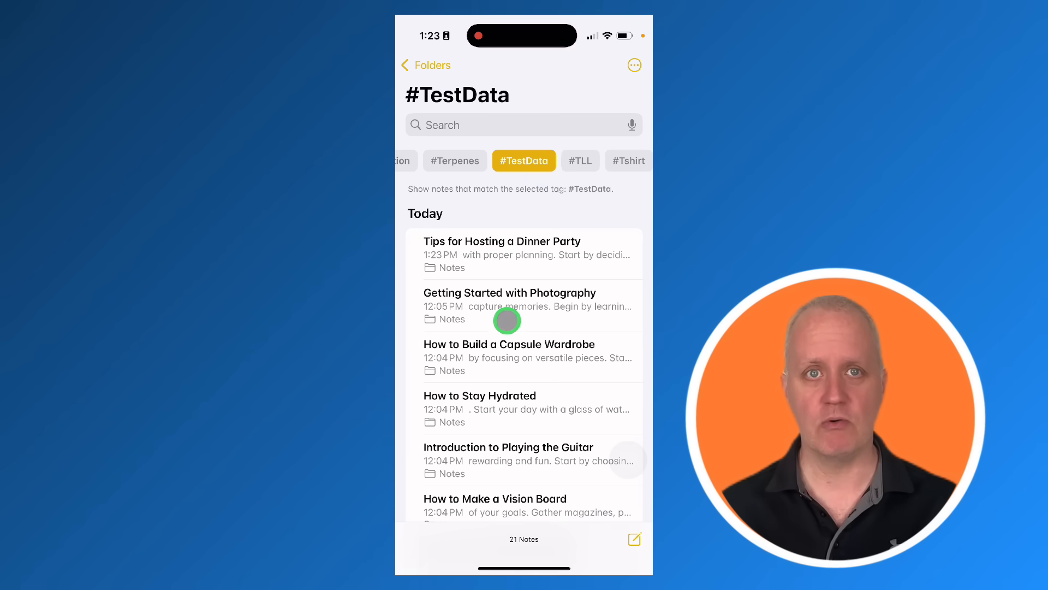
{"action": "left_click", "coordinate": [510, 306]}
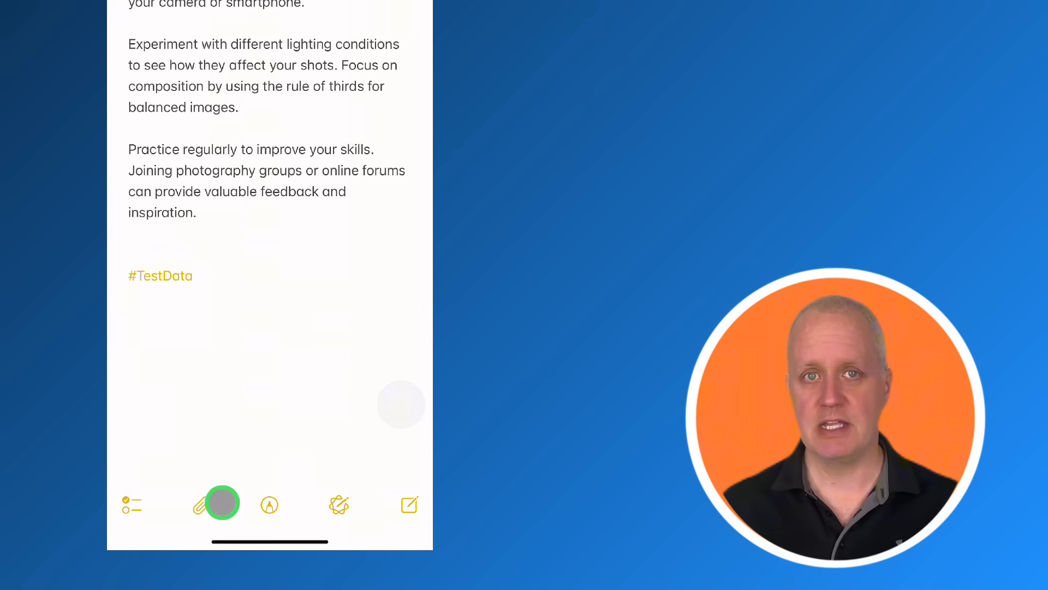
{"action": "left_click", "coordinate": [221, 502]}
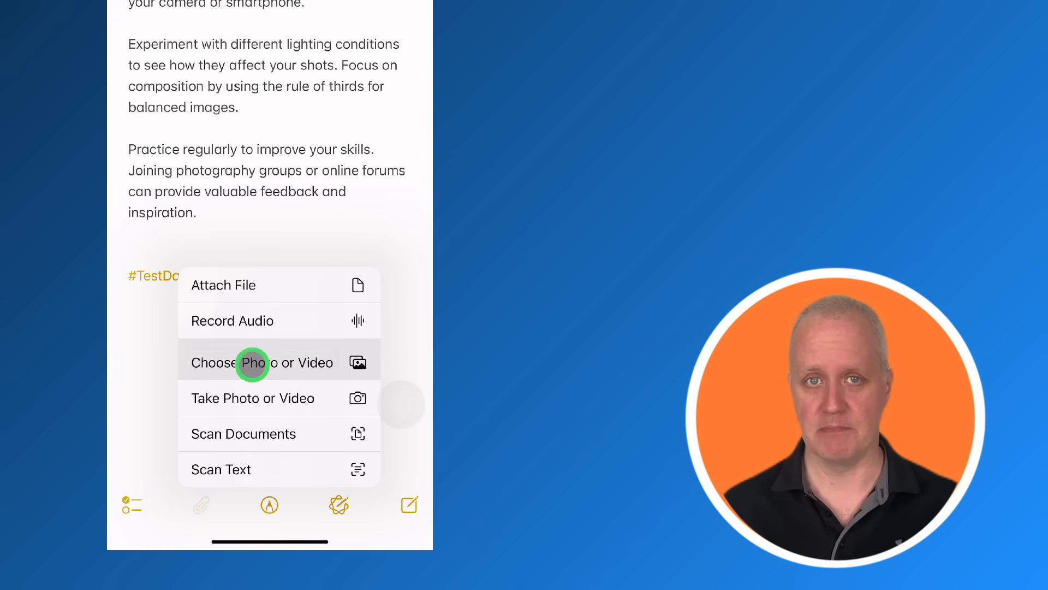
{"action": "left_click", "coordinate": [232, 320]}
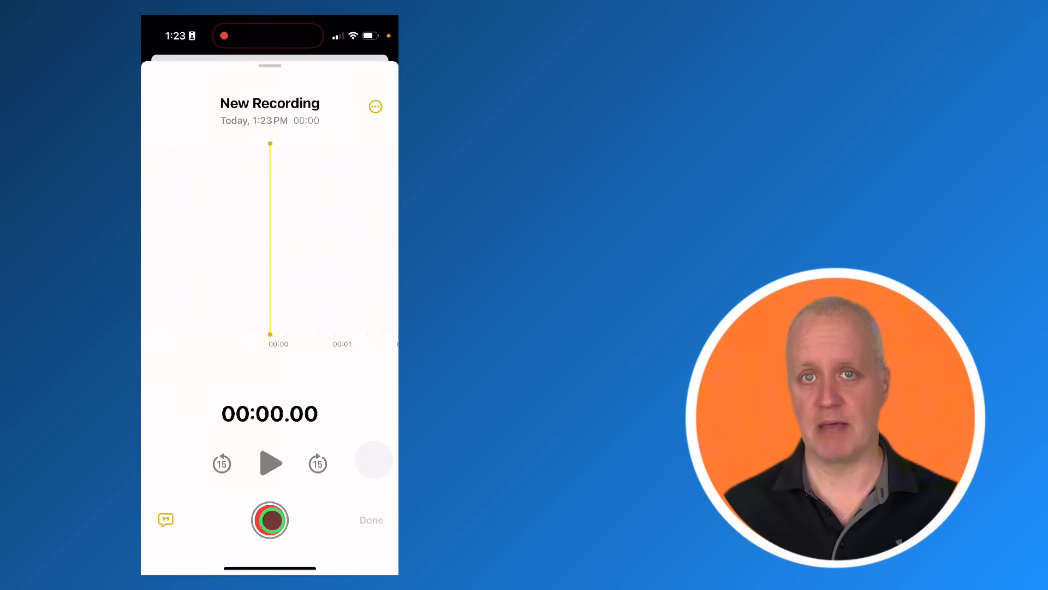
- Record about 11 seconds of audio with live transcription shown, then save it into the note
{"action": "left_click", "coordinate": [270, 519]}
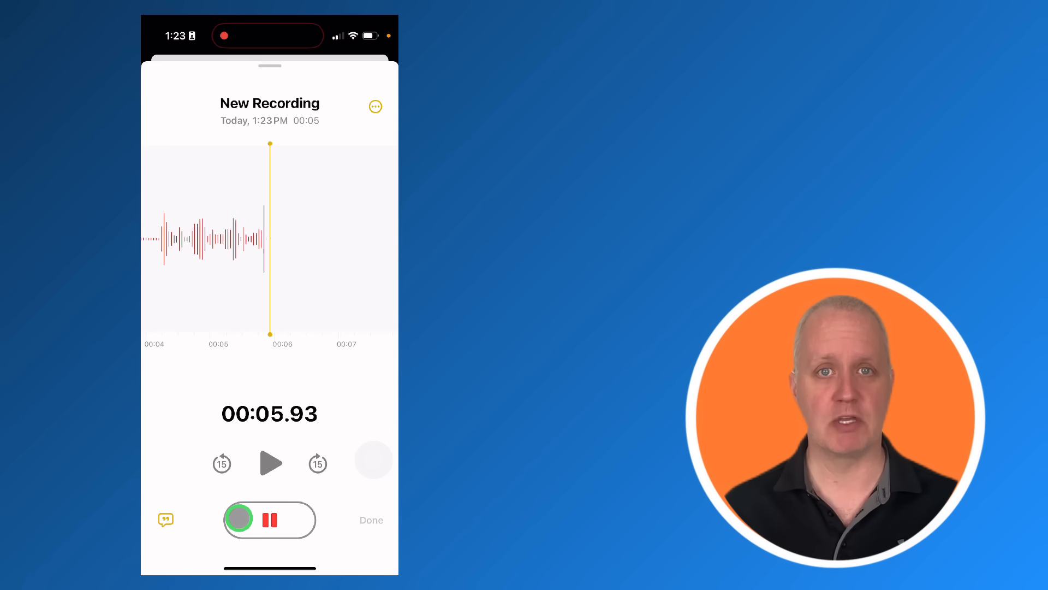
{"action": "left_click", "coordinate": [165, 520]}
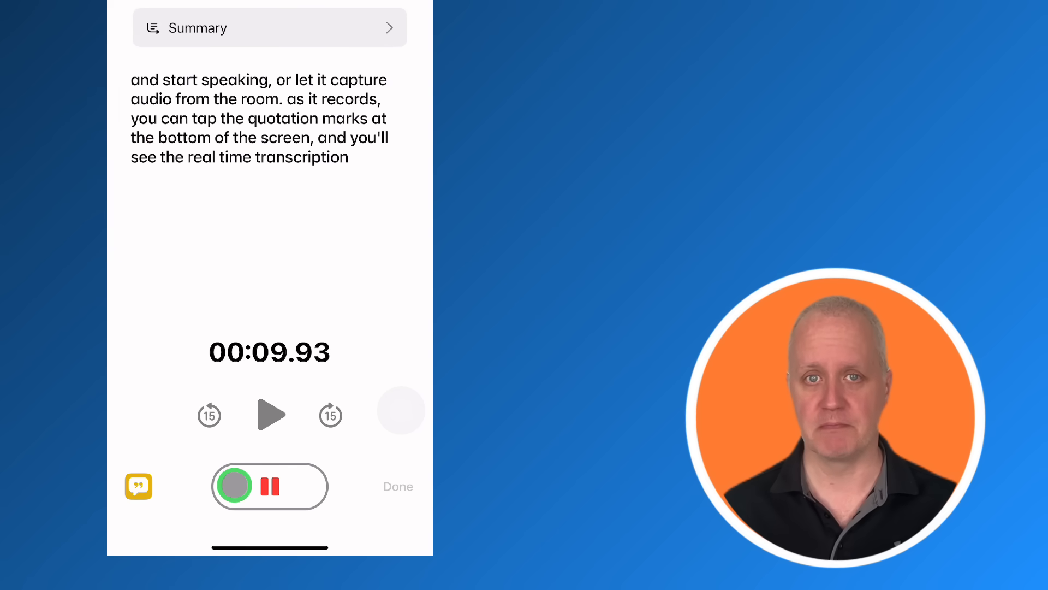
{"action": "left_click", "coordinate": [269, 486]}
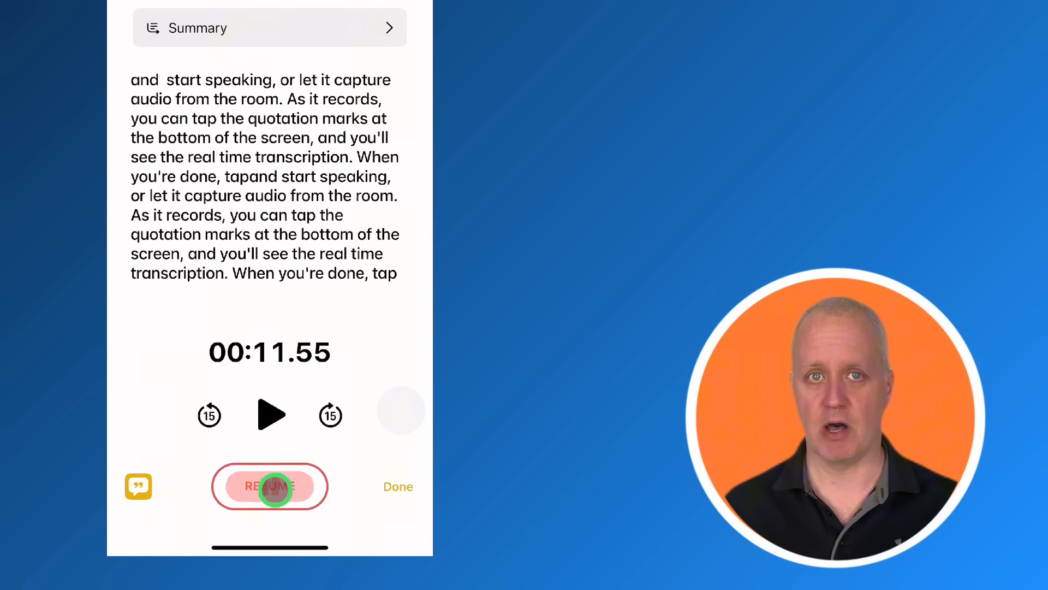
{"action": "left_click", "coordinate": [397, 486]}
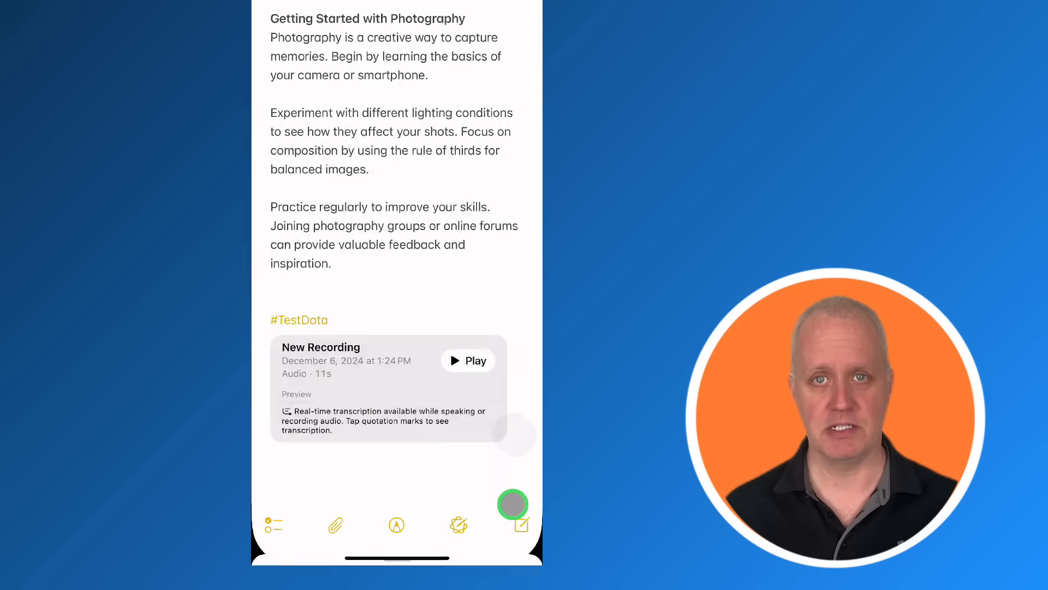
- Play back the attached recording and return to the #TestData notes list
{"action": "left_click", "coordinate": [467, 360]}
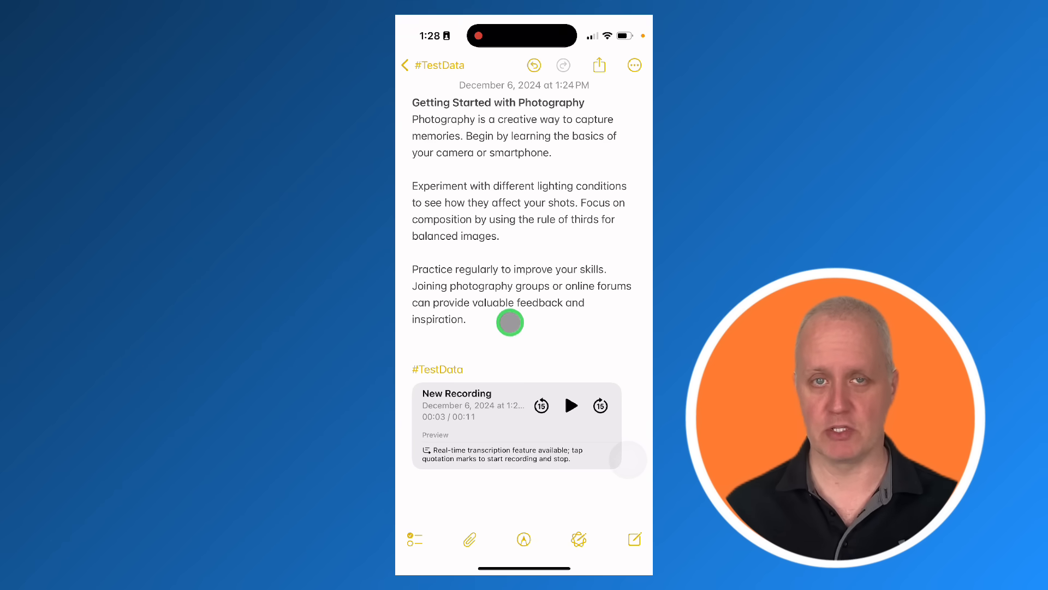
{"action": "left_click", "coordinate": [405, 64]}
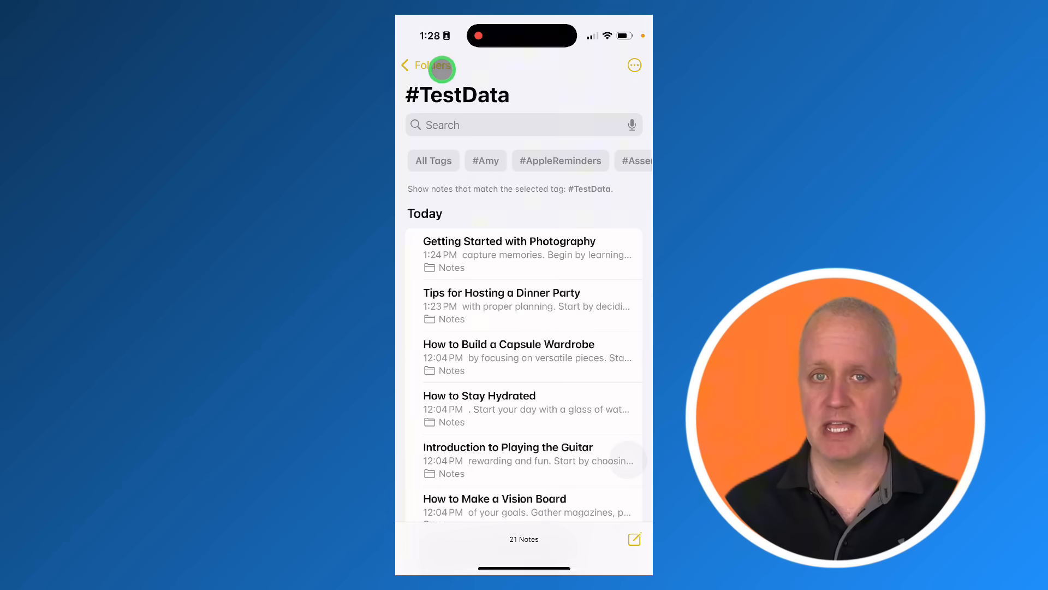
- Go back from the #TestData list toward the Apple Notes Tutorial note
{"action": "left_click", "coordinate": [502, 124]}
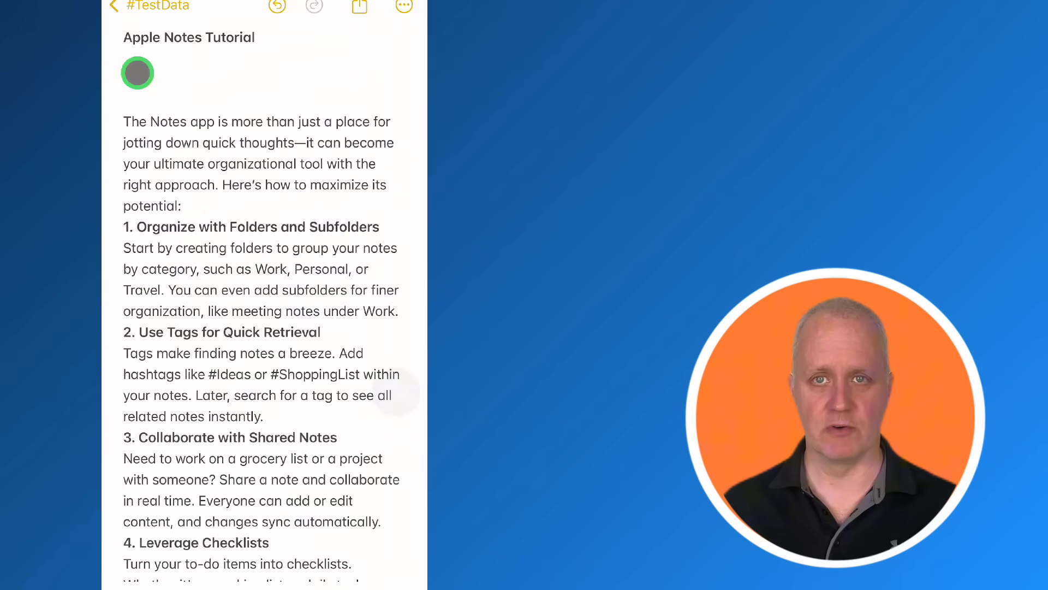
- Add "The best way to use the Notes App" under the title formatted as a Subheading
{"action": "left_click", "coordinate": [138, 73]}
{"action": "type", "text": "The best way to use the Notes App"}
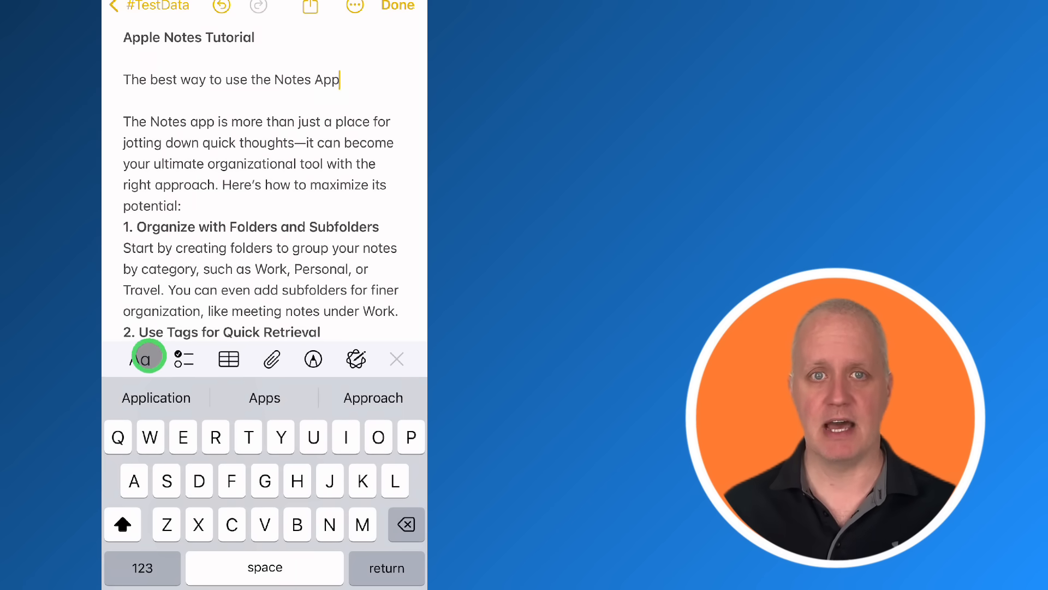
{"action": "left_click", "coordinate": [145, 358]}
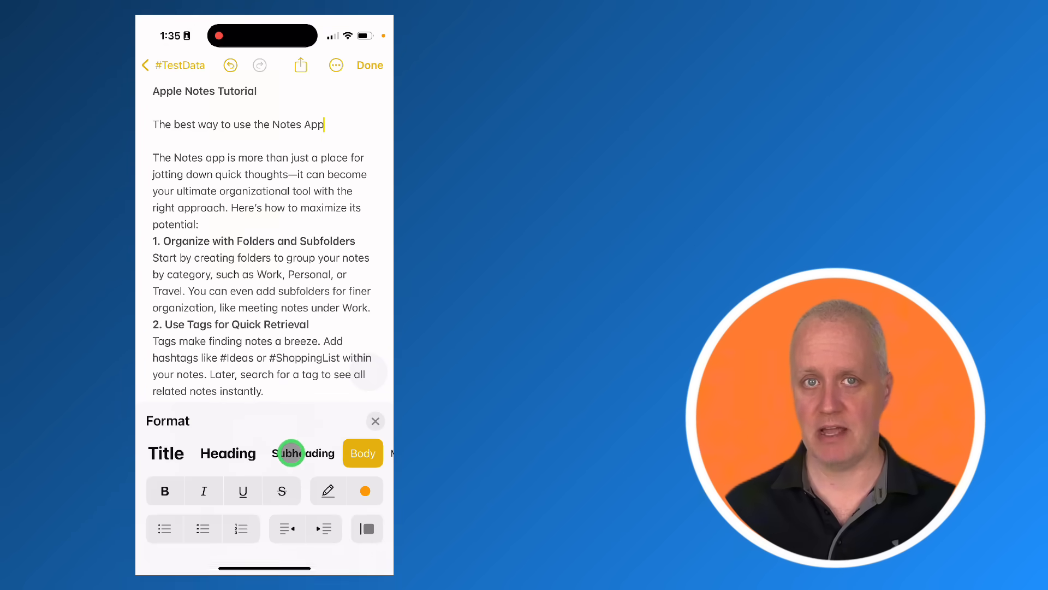
{"action": "left_click", "coordinate": [303, 453]}
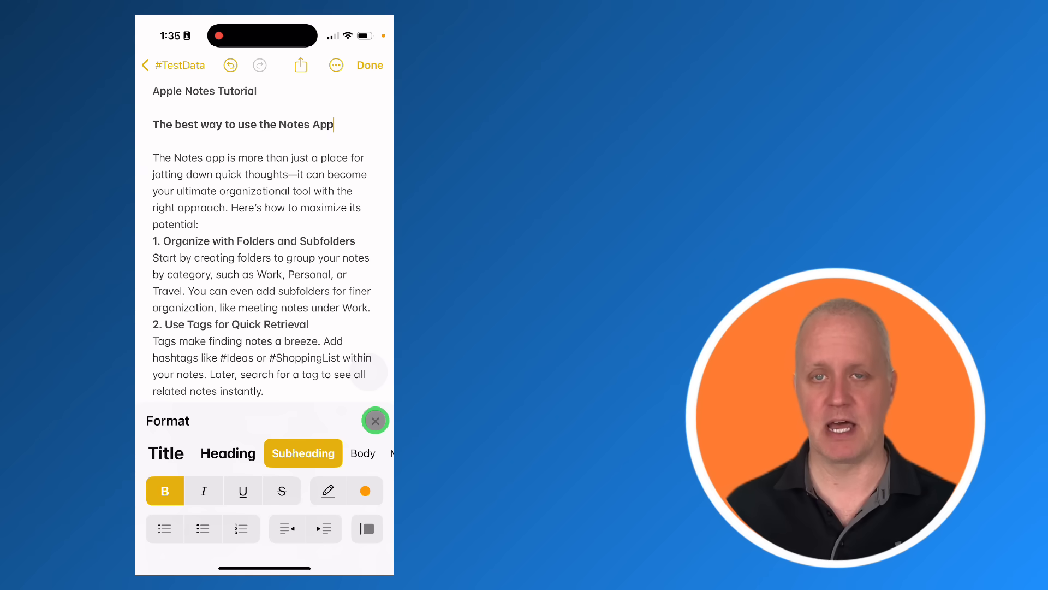
{"action": "left_click", "coordinate": [375, 421]}
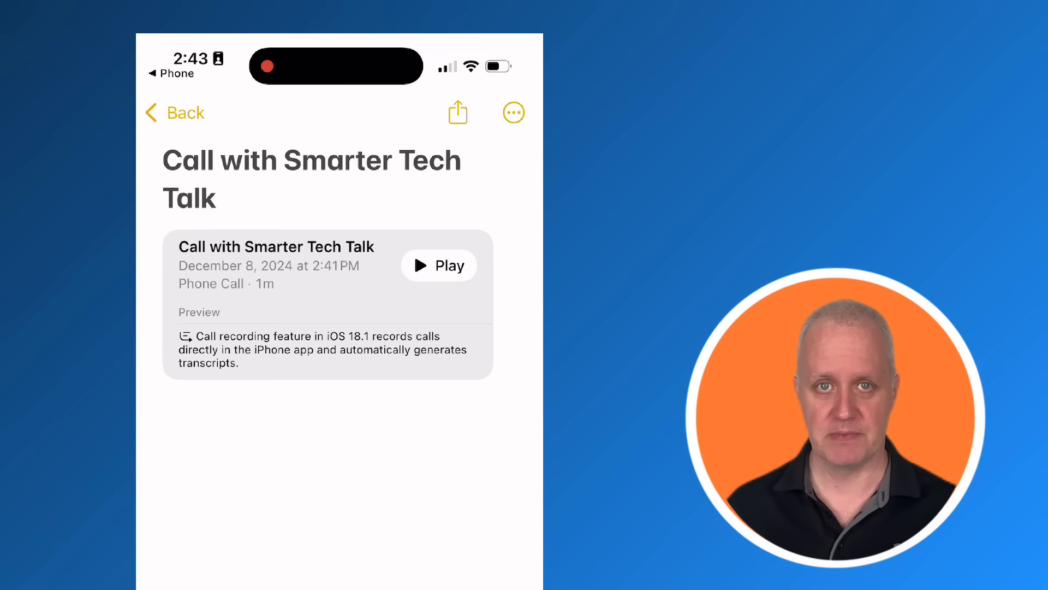
- Open the Call with Smarter Tech Talk recording's transcript and read through it
{"action": "left_click", "coordinate": [439, 265]}
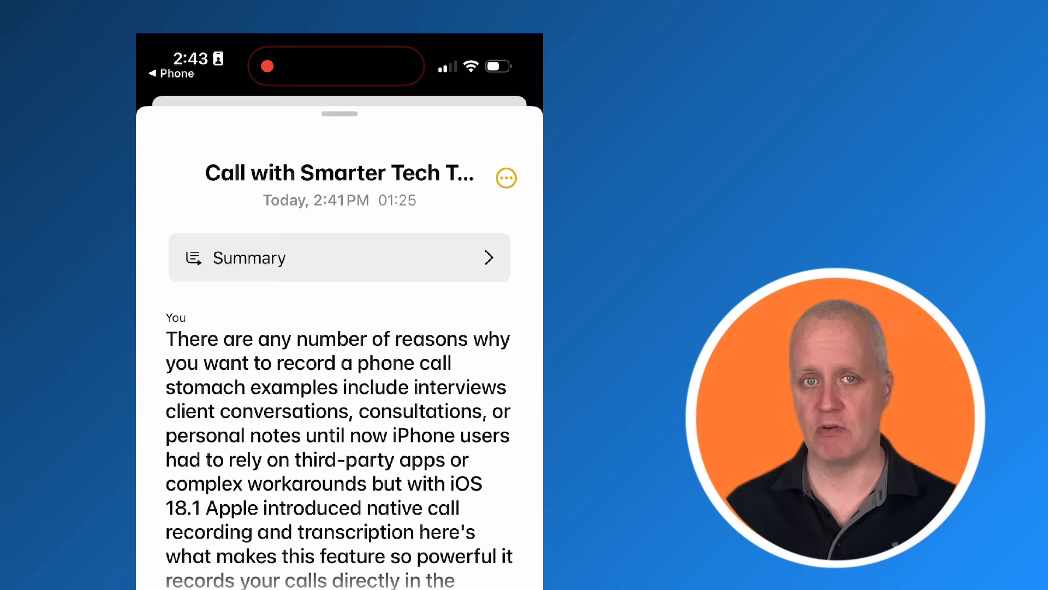
{"action": "scroll", "scroll_direction": "down", "scroll_amount": 3}
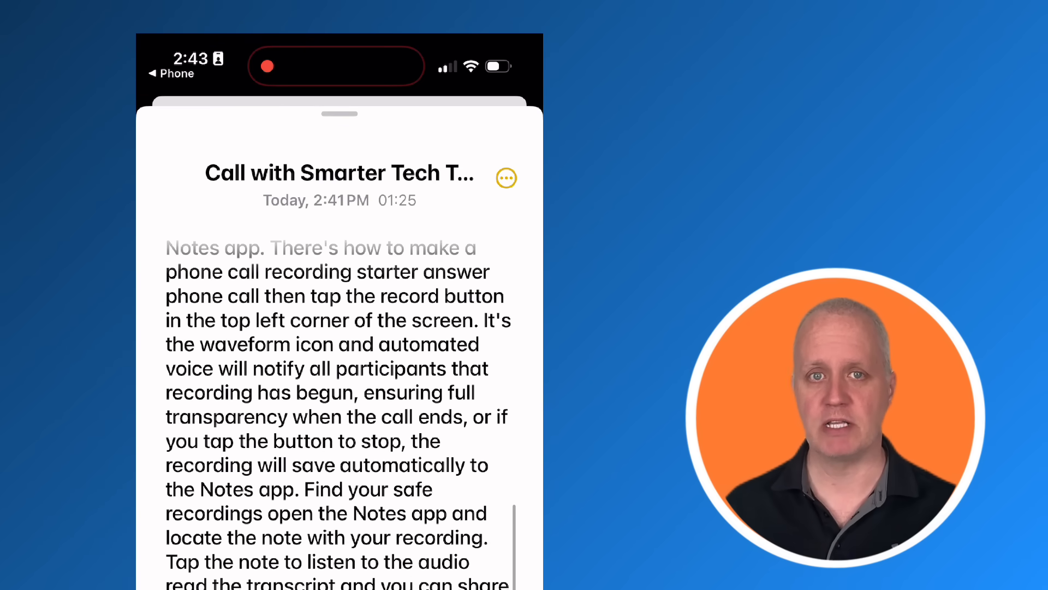
{"action": "left_click", "coordinate": [506, 177]}
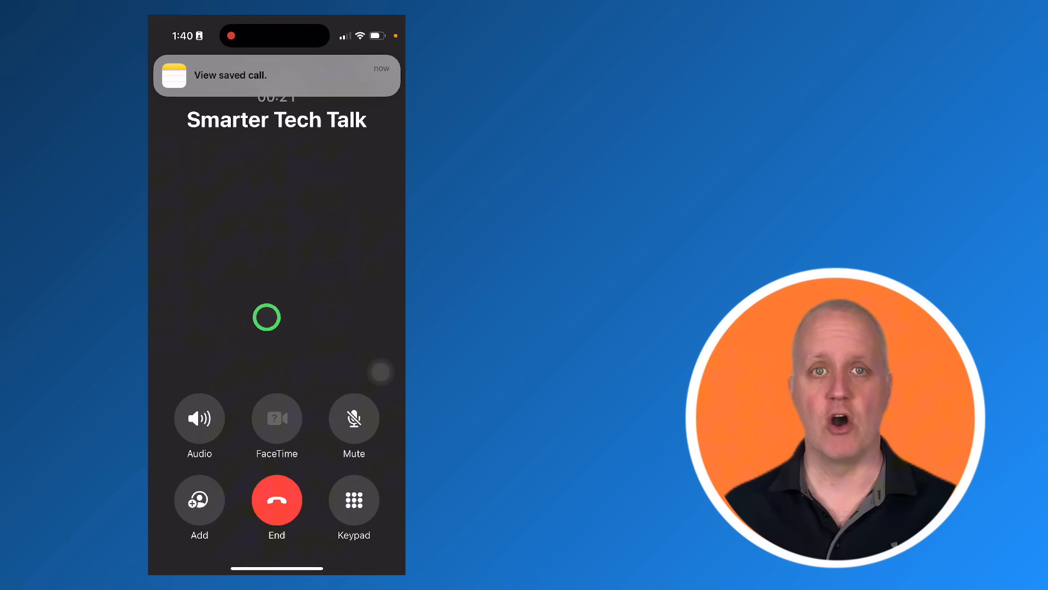
- Record the ongoing Smarter Tech Talk call so a saved-call notification appears
{"action": "left_click", "coordinate": [276, 75]}
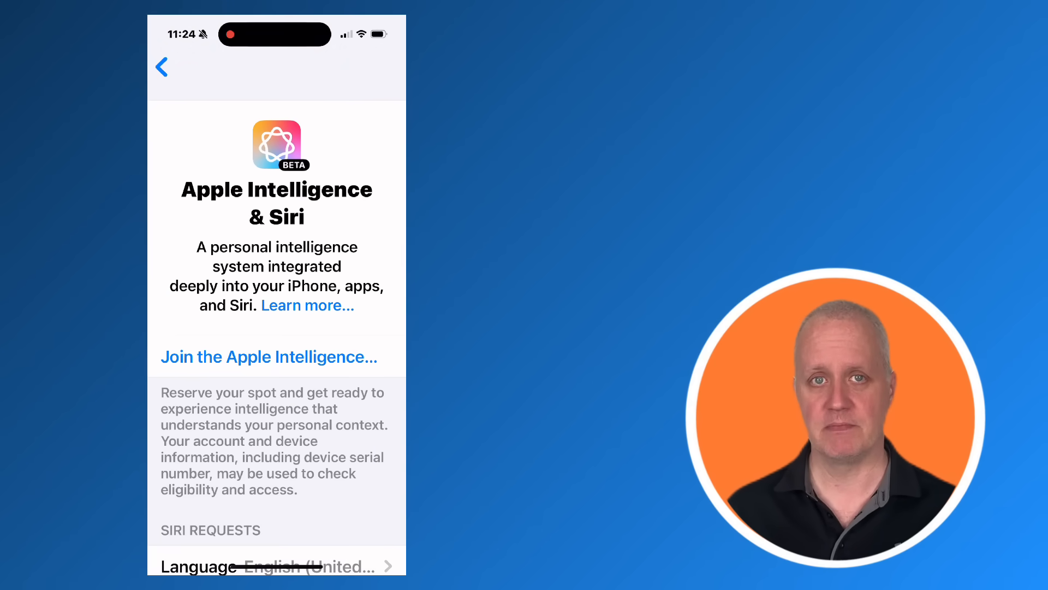
- Join the Apple Intelligence waitlist from the sign-up prompt
{"action": "left_click", "coordinate": [269, 355]}
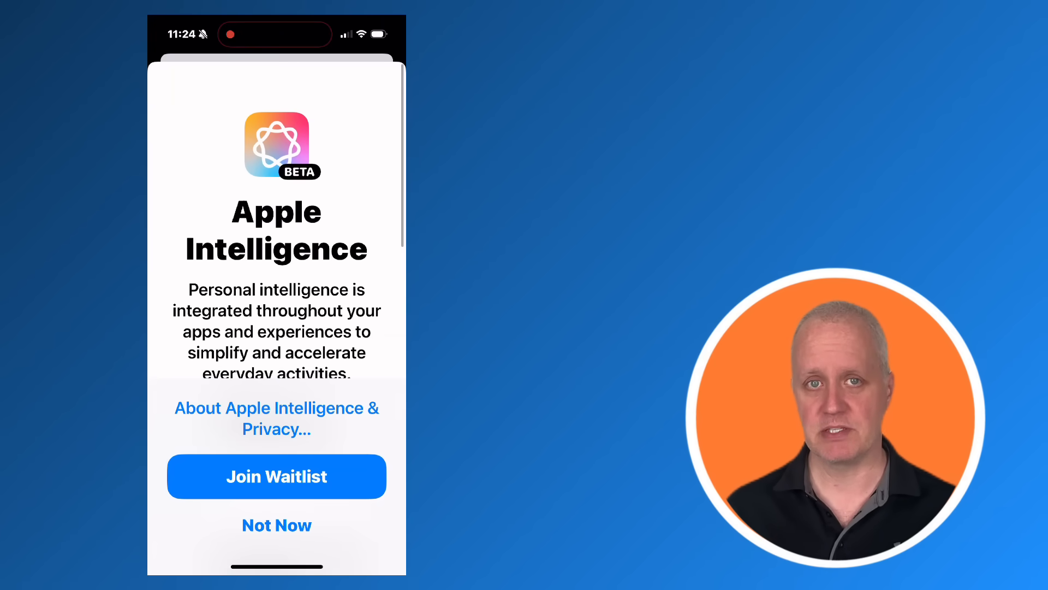
{"action": "left_click", "coordinate": [275, 476]}
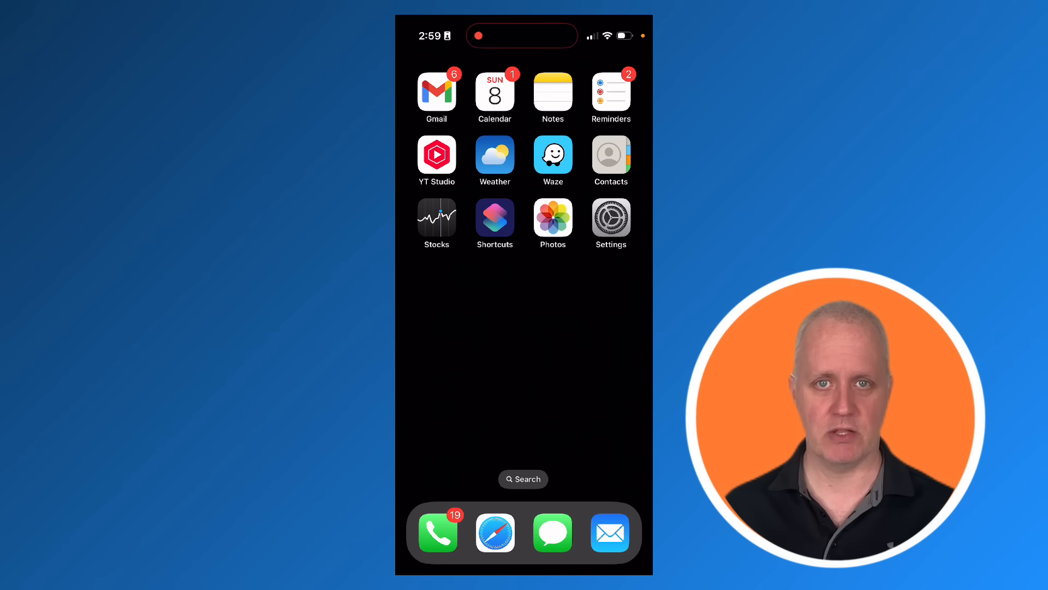
- Check in Settings > Apple Intelligence & Siri that Apple Intelligence is switched on
{"action": "left_click", "coordinate": [609, 217]}
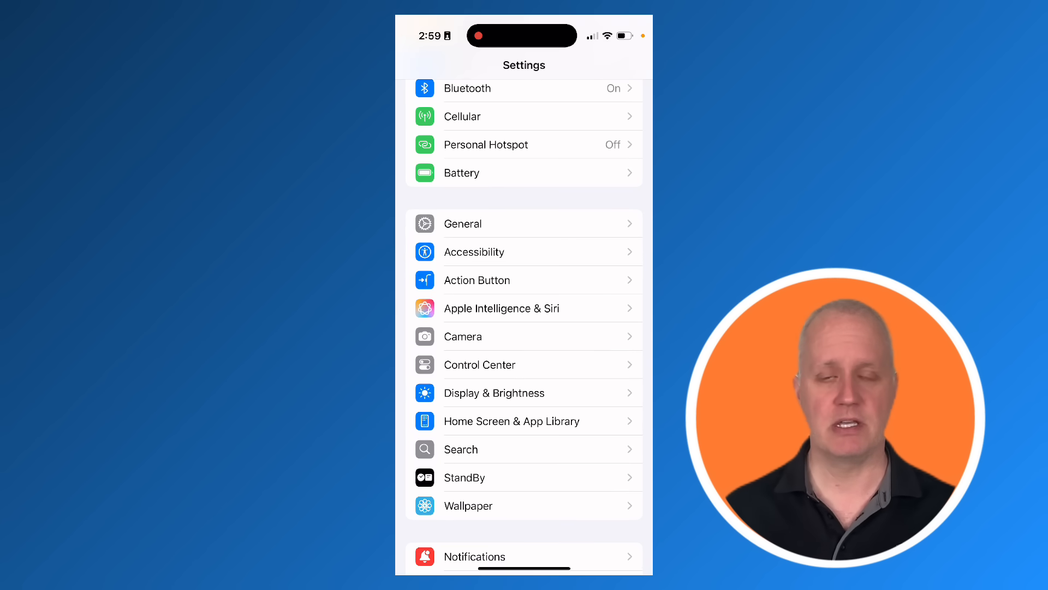
{"action": "left_click", "coordinate": [501, 307]}
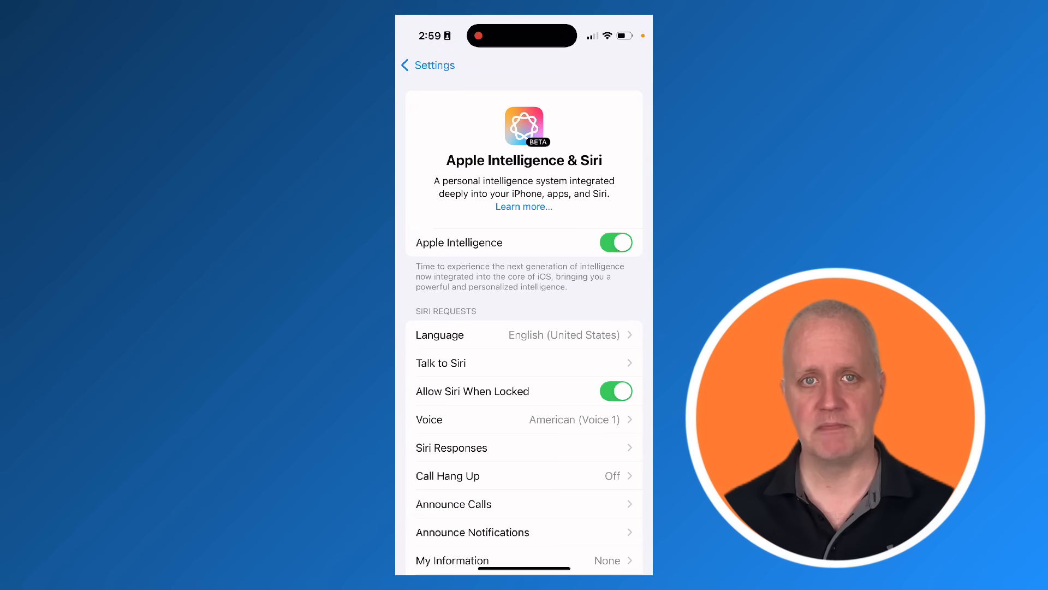
{"action": "scroll", "scroll_direction": "up", "scroll_amount": 3}
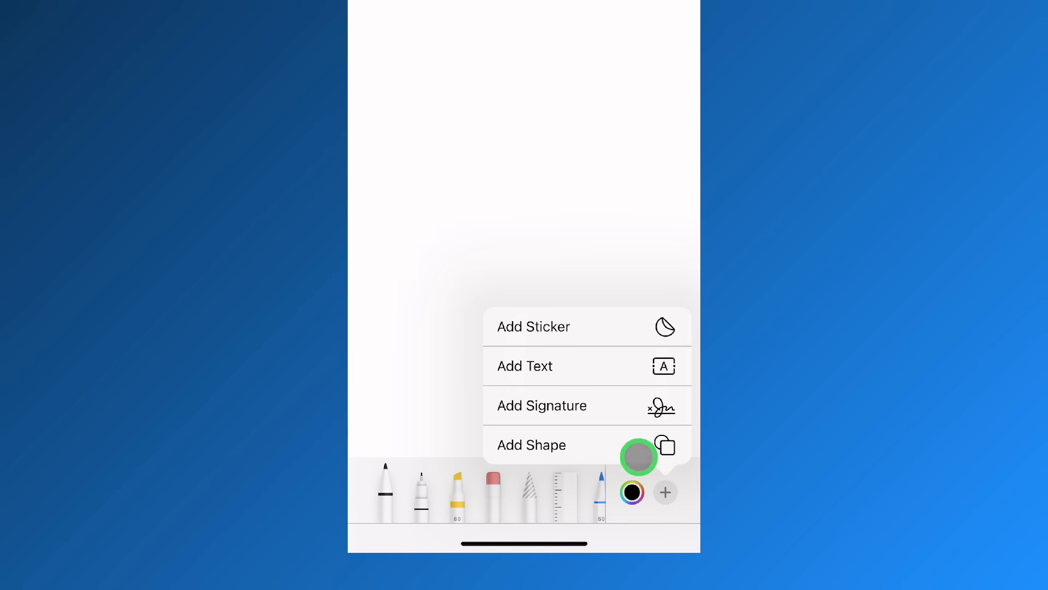
- Insert a shape into the note's drawing from the markup + menu
{"action": "left_click", "coordinate": [525, 366]}
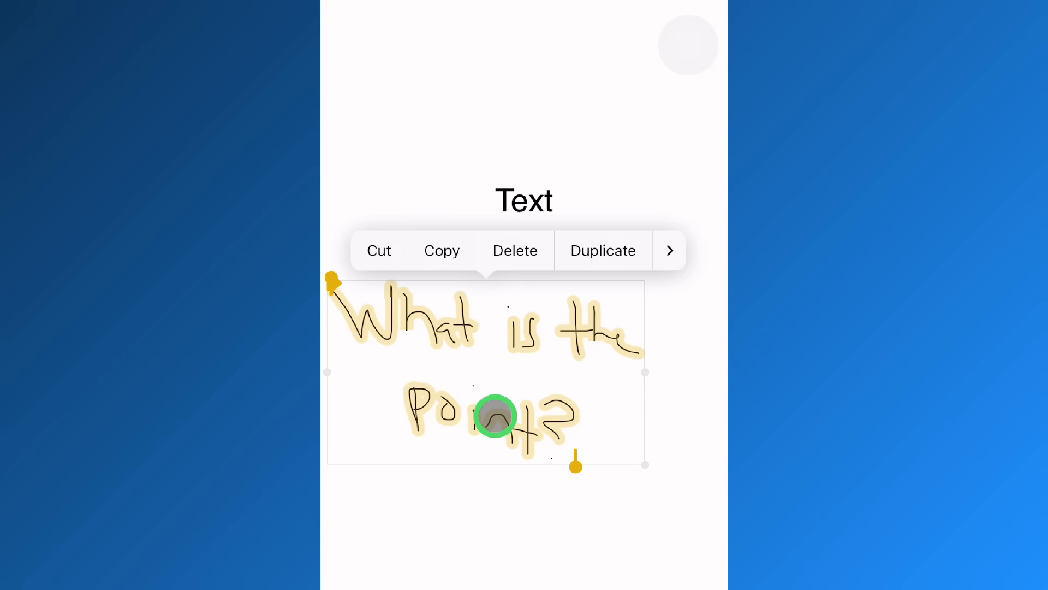
- Refine the selected handwritten "What is the point?"
{"action": "left_click", "coordinate": [668, 250]}
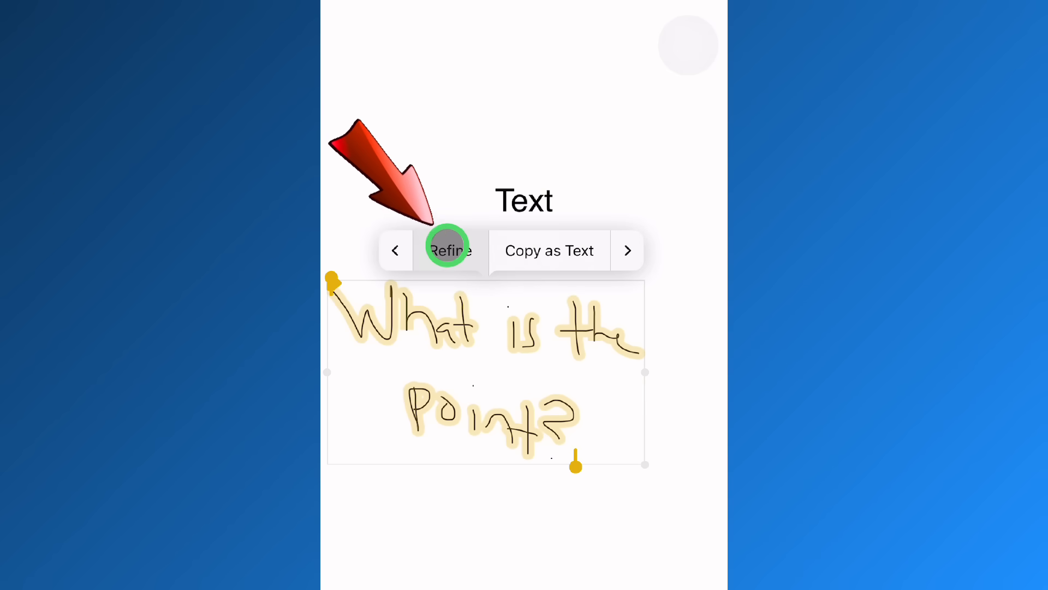
{"action": "left_click", "coordinate": [449, 250]}
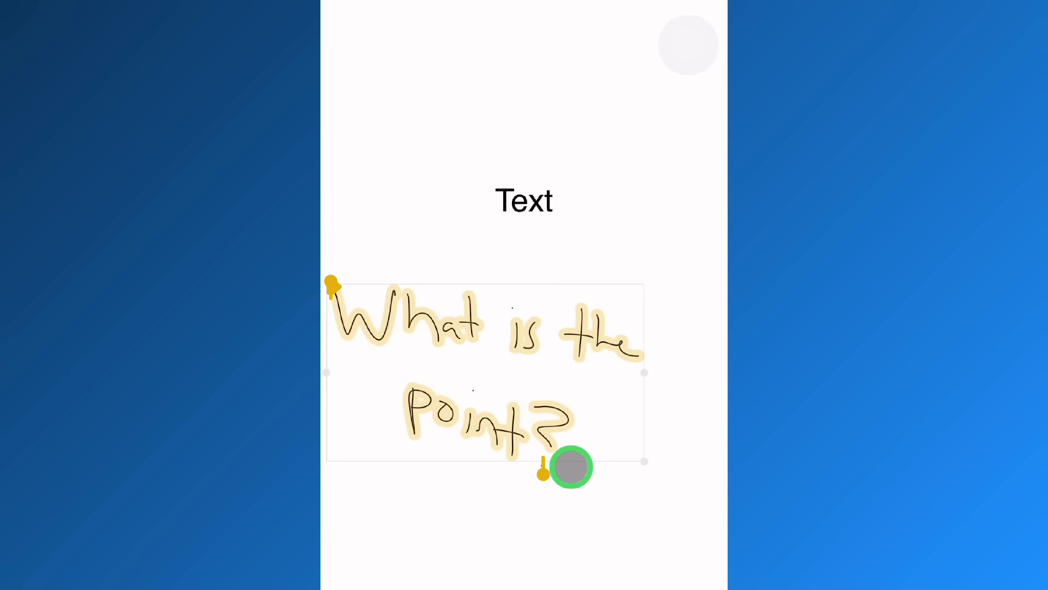
- Straighten the same handwritten question from the further options
{"action": "left_click", "coordinate": [571, 466]}
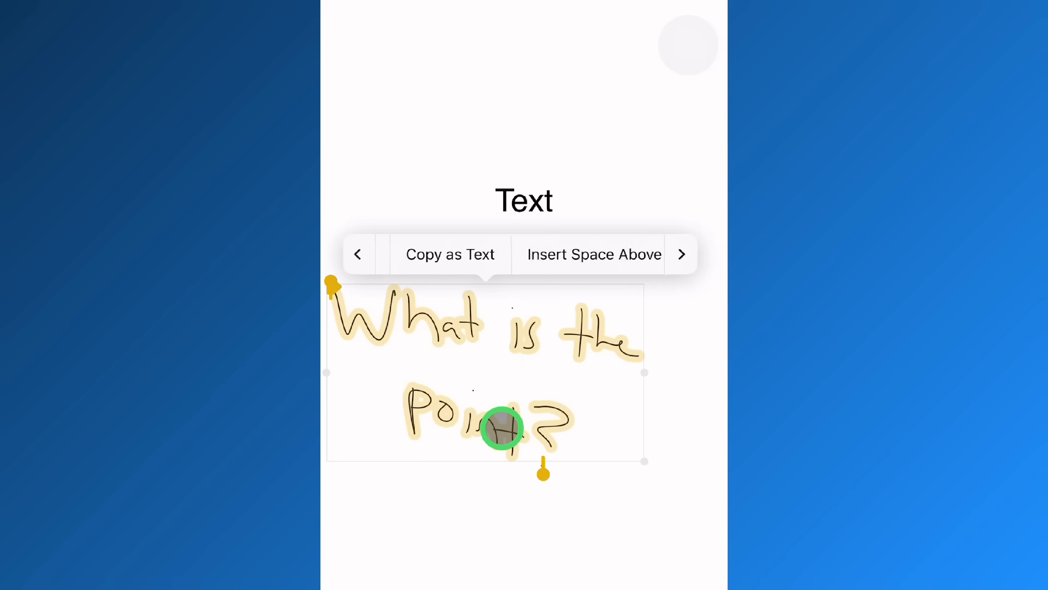
{"action": "left_click", "coordinate": [681, 254]}
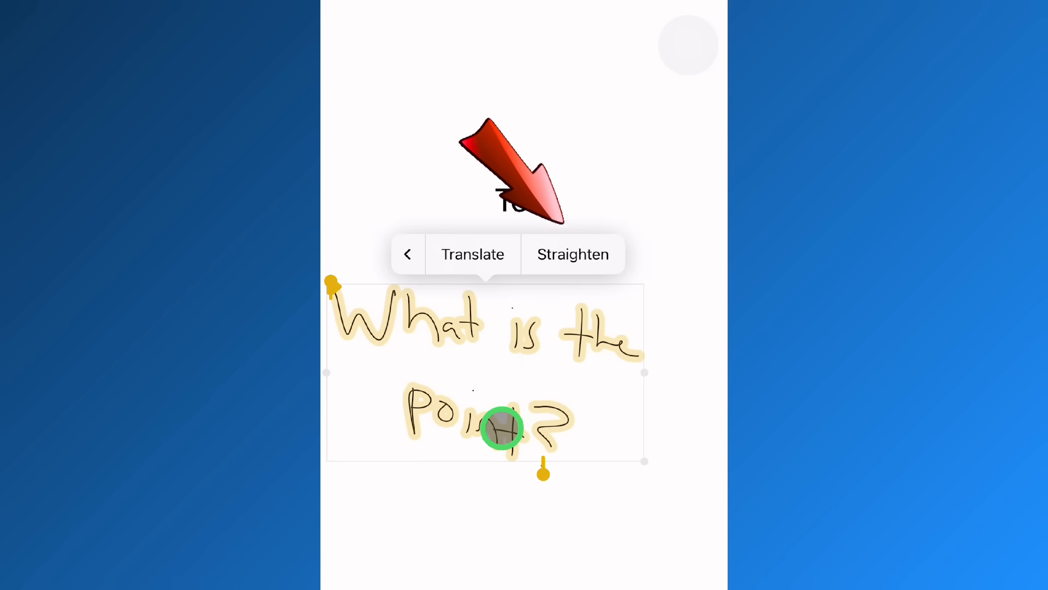
{"action": "left_click", "coordinate": [572, 254]}
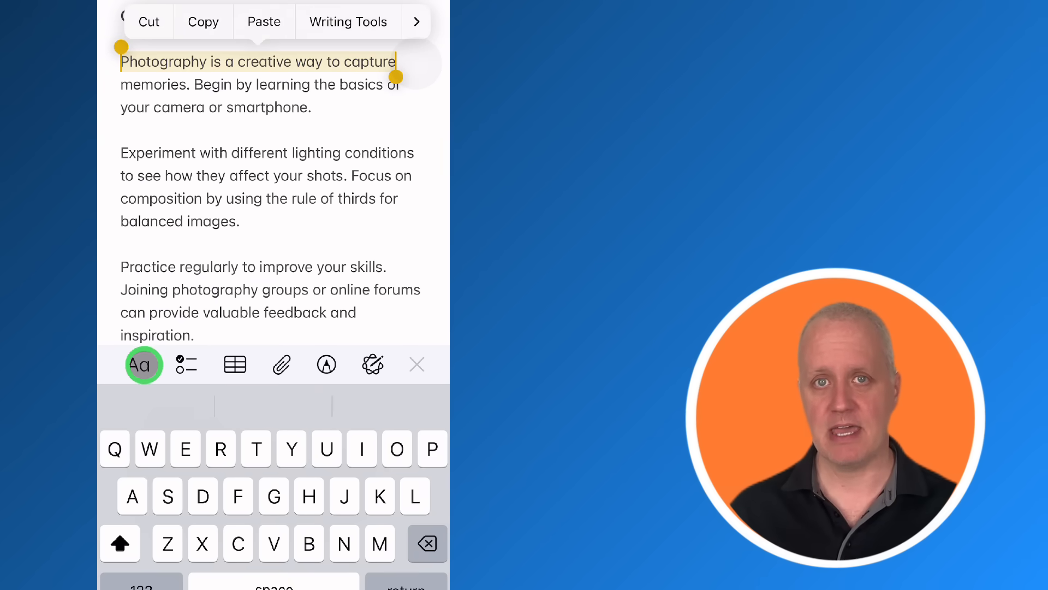
- Highlight "Photography is a creative way to capture" in orange and deselect to view it
{"action": "left_click", "coordinate": [143, 364]}
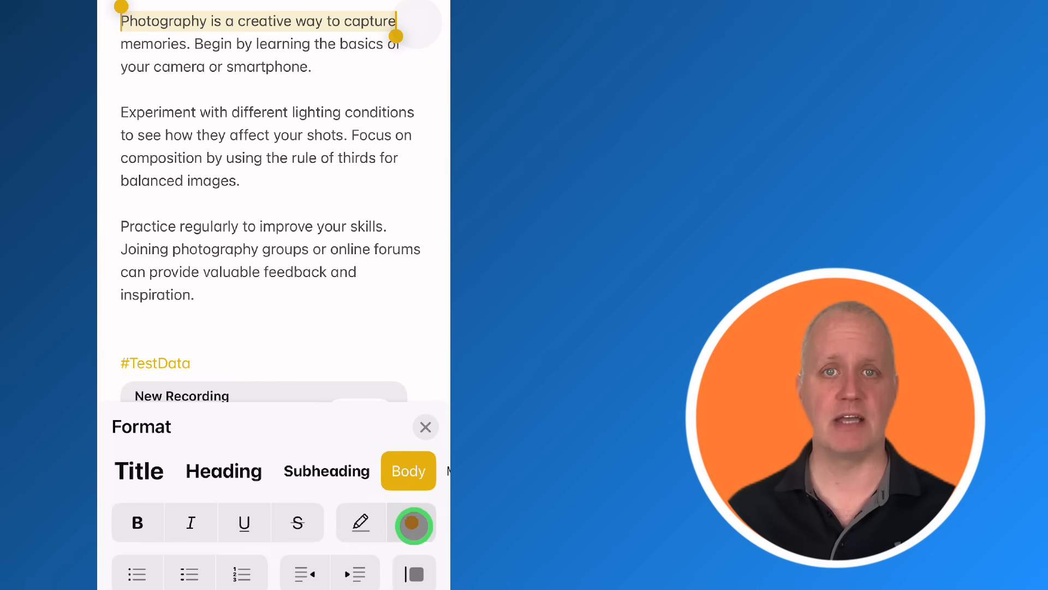
{"action": "left_click", "coordinate": [361, 522]}
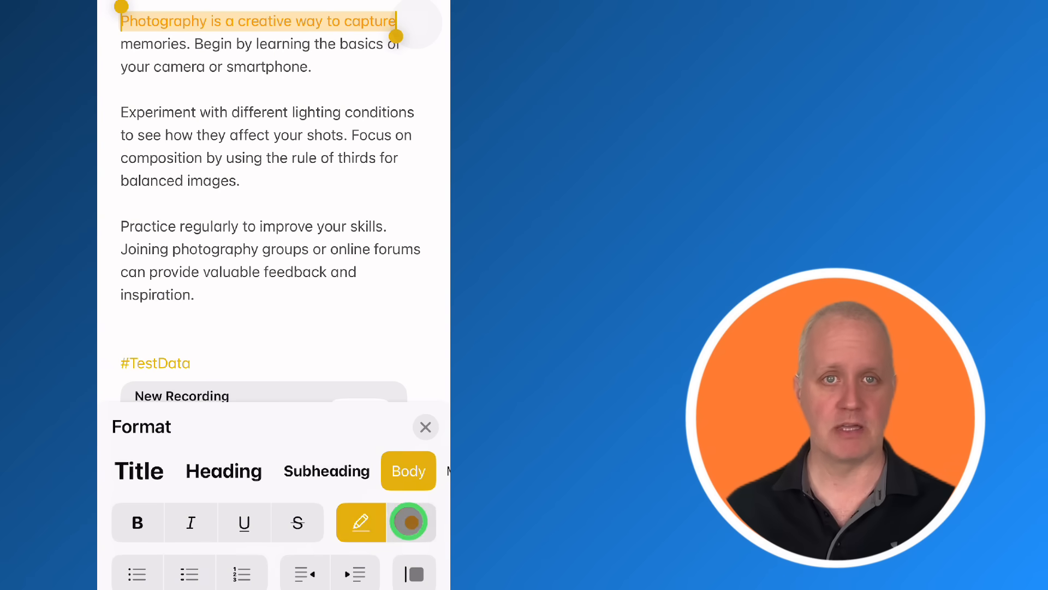
{"action": "left_click", "coordinate": [408, 522]}
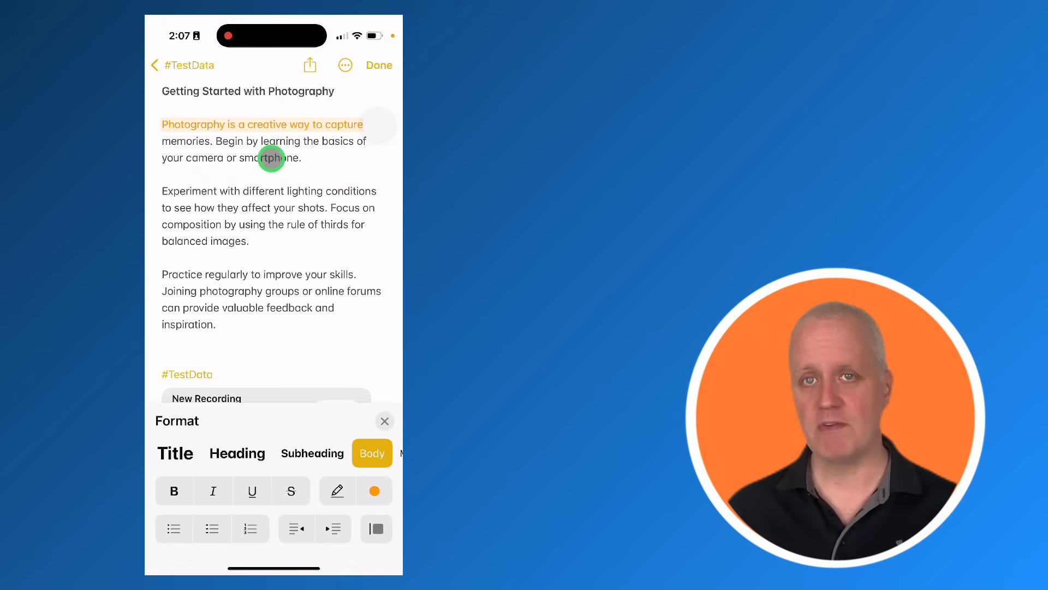
{"action": "left_click", "coordinate": [338, 491]}
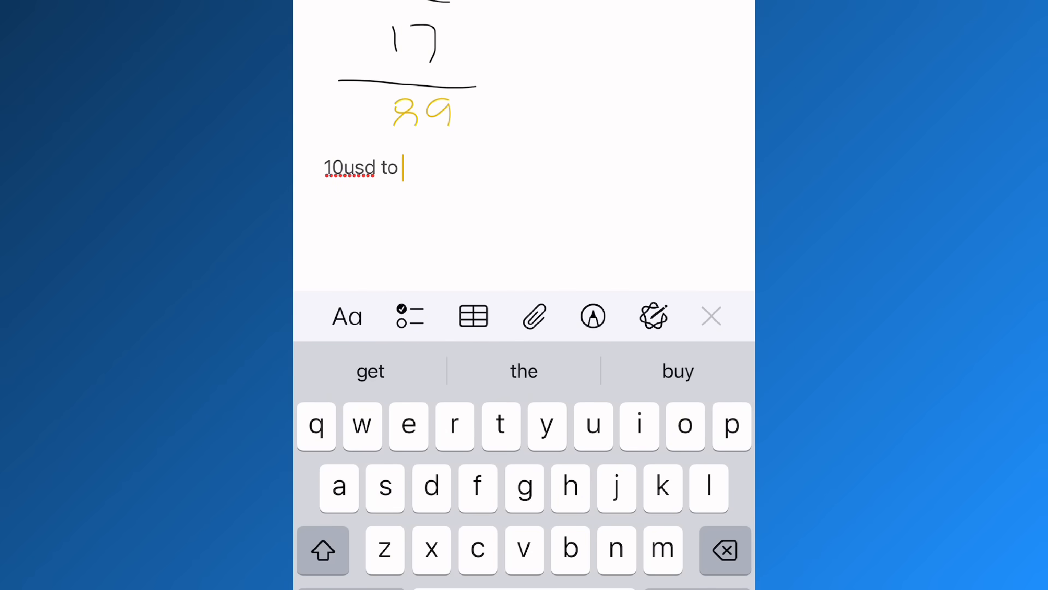
- Enter '10usd to cad' so Notes converts it to 14.15 CAD below the 89 sum
{"action": "type", "text": "cad =14.15 CAD"}
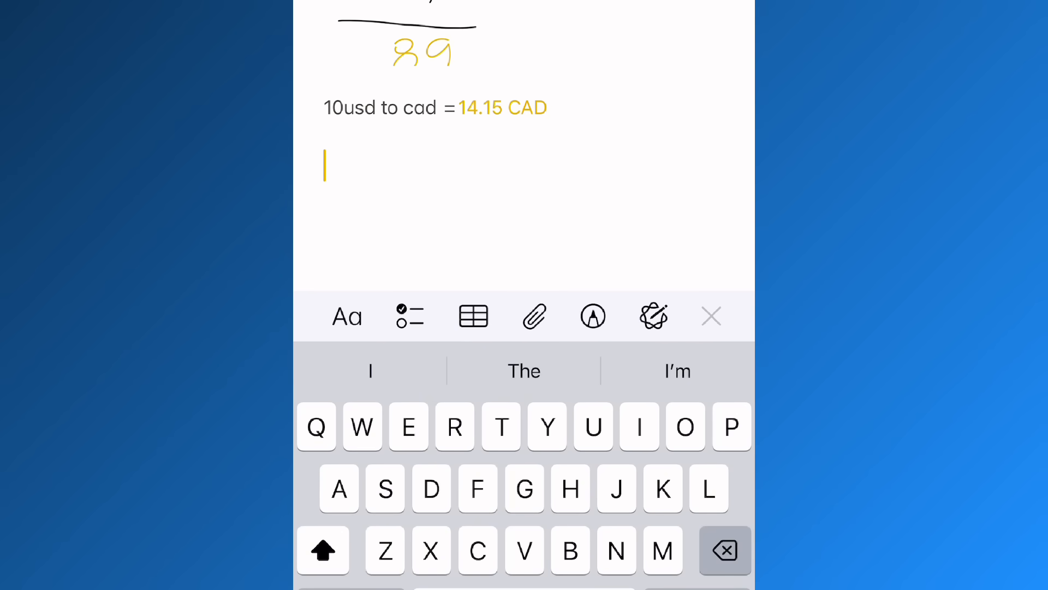
- Enter X=-1 and Y=-2x= to evaluate 2, then insert a graph of the Y=-2x line
{"action": "type", "text": "X=-1"}
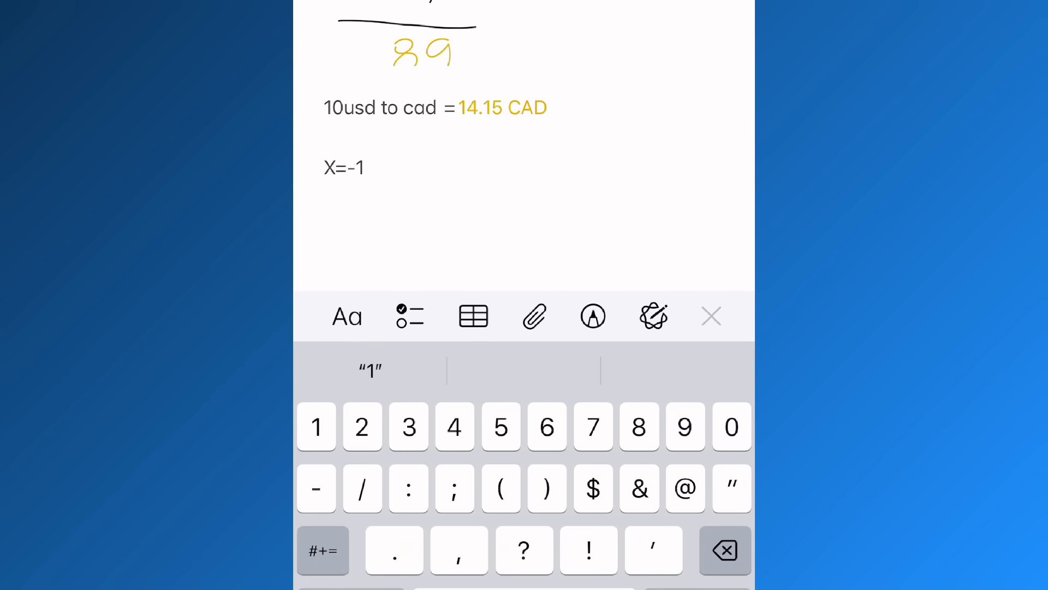
{"action": "type", "text": "Y"}
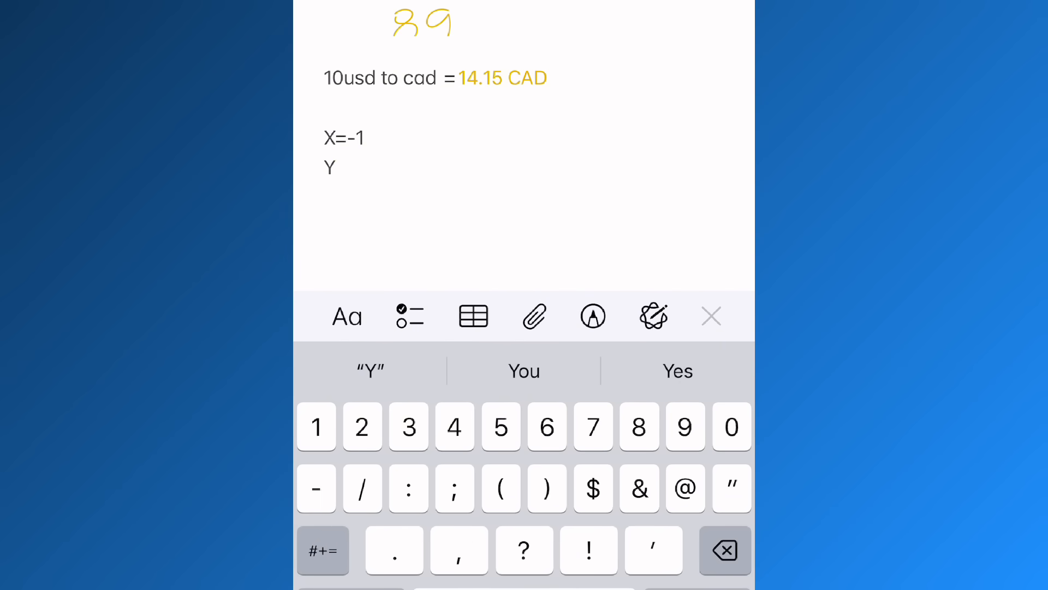
{"action": "type", "text": "="}
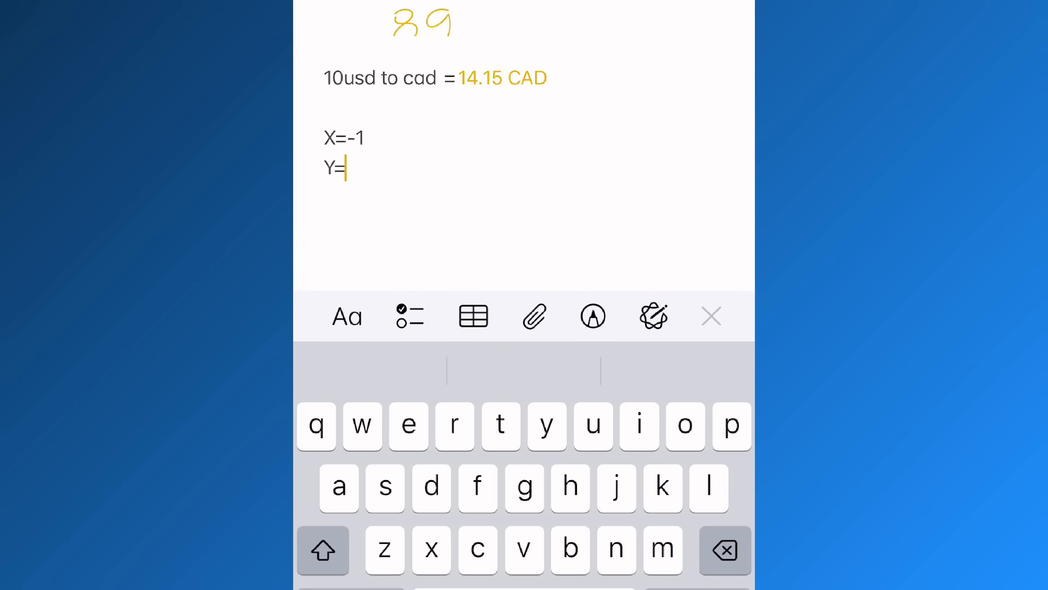
{"action": "type", "text": "-2"}
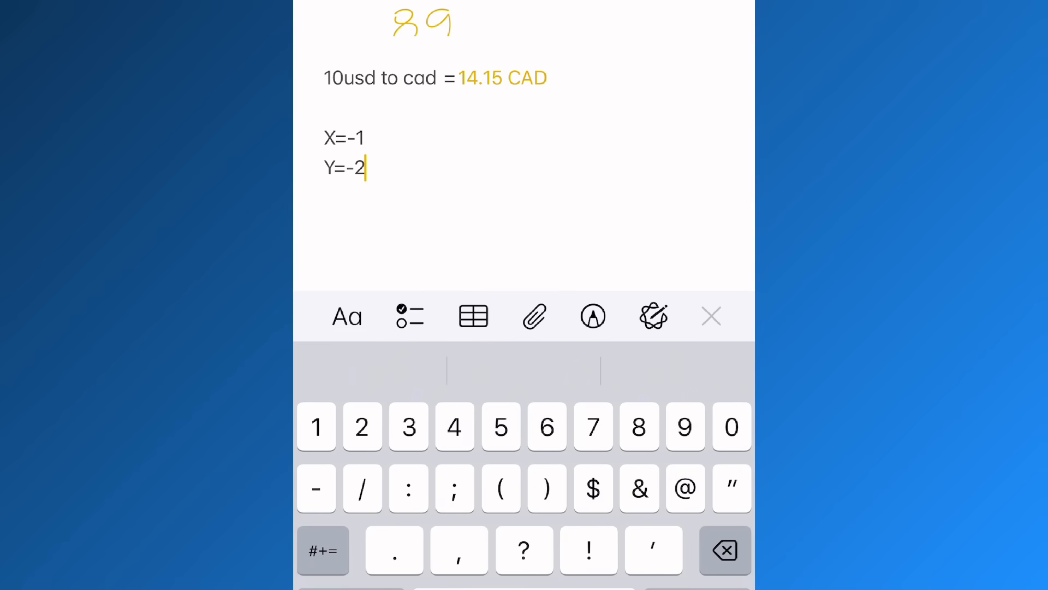
{"action": "type", "text": "x"}
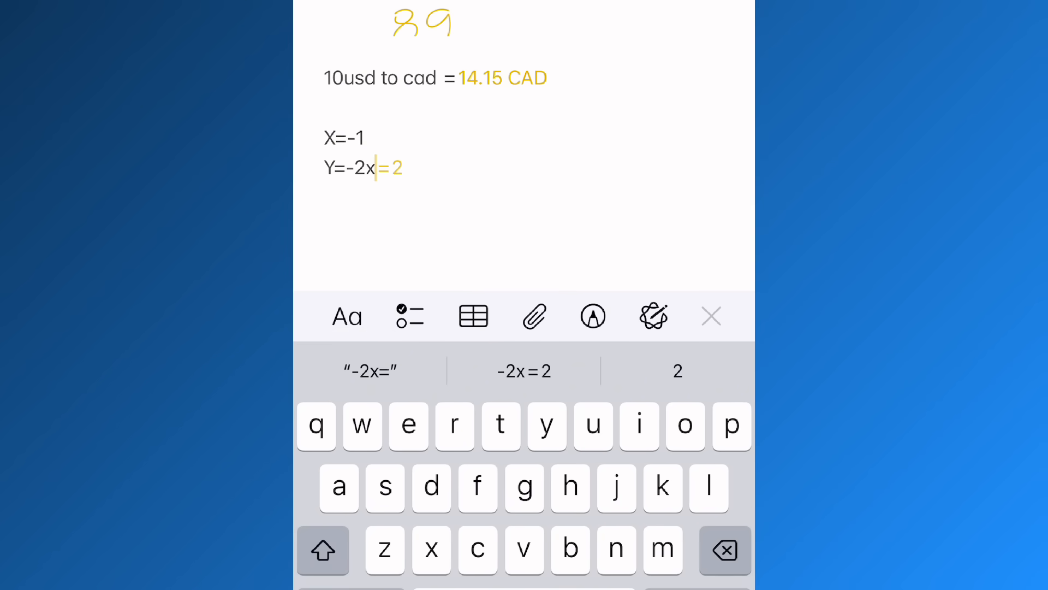
{"action": "left_click", "coordinate": [323, 550]}
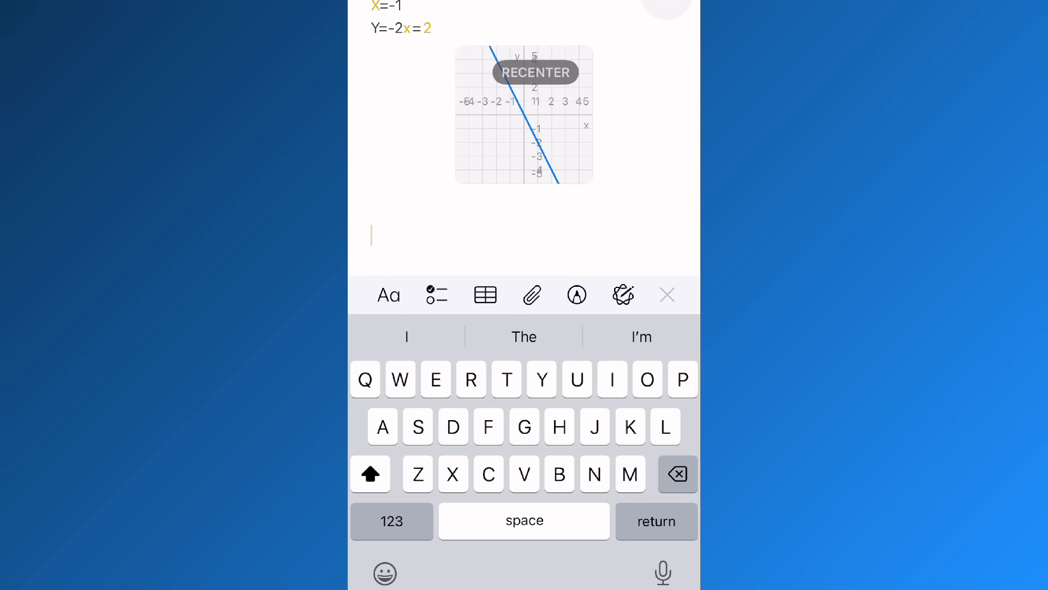
{"action": "left_click", "coordinate": [524, 113]}
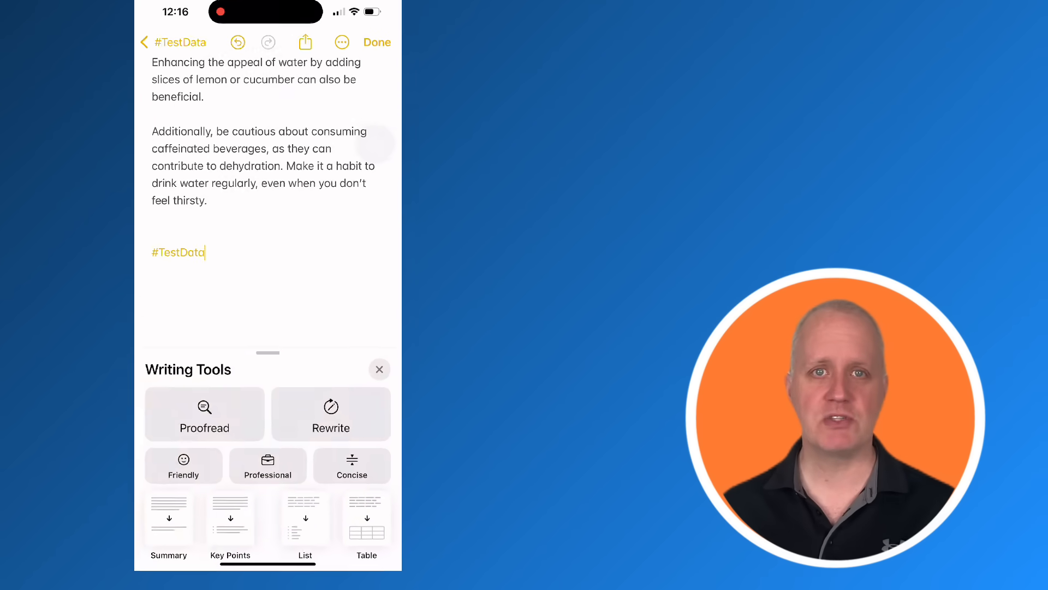
- Rewrite the hydration note with the Concise tool and accept the result
{"action": "left_click", "coordinate": [351, 465]}
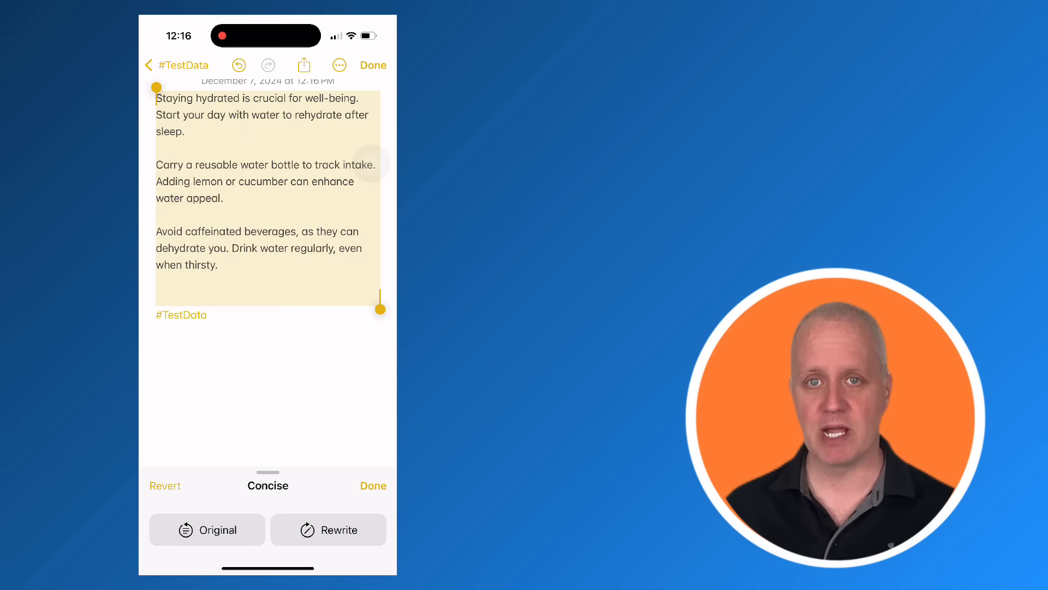
{"action": "left_click", "coordinate": [372, 485]}
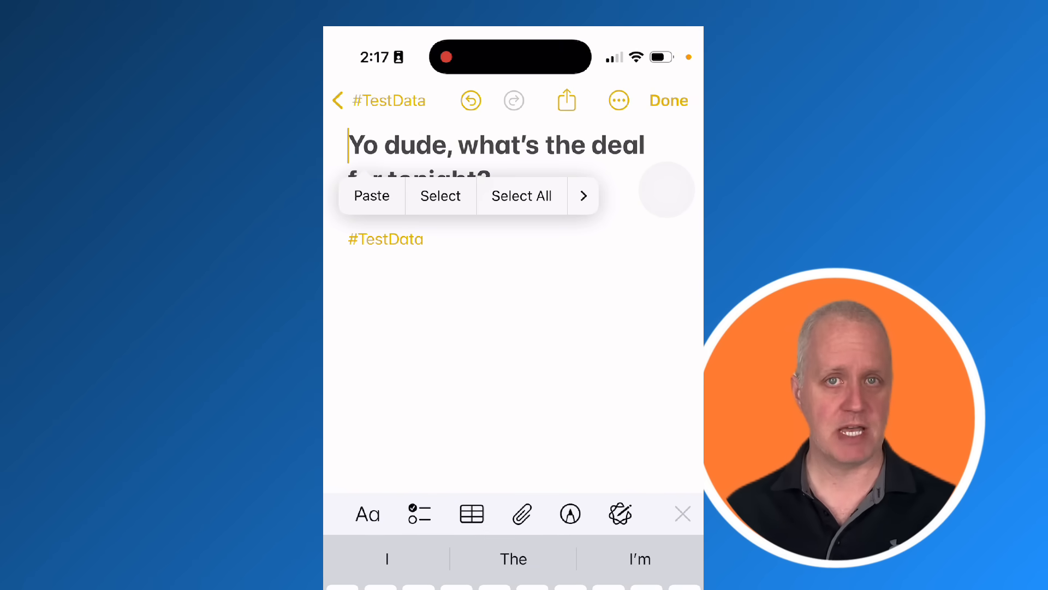
- Select the 'Yo dude' question and rewrite it in a Friendly tone with Writing Tools
{"action": "left_click", "coordinate": [521, 195]}
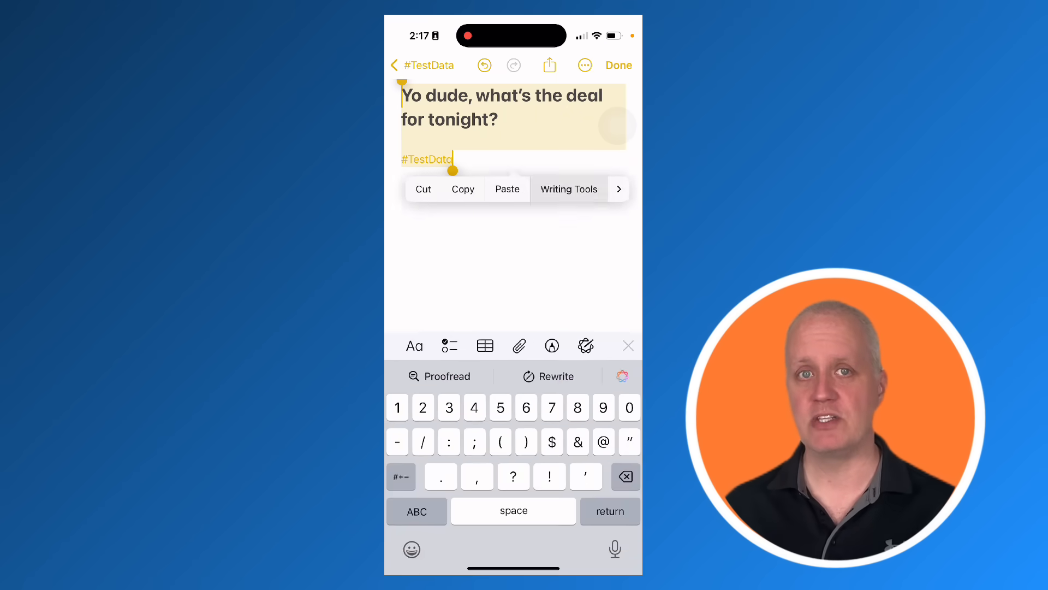
{"action": "left_click", "coordinate": [567, 189]}
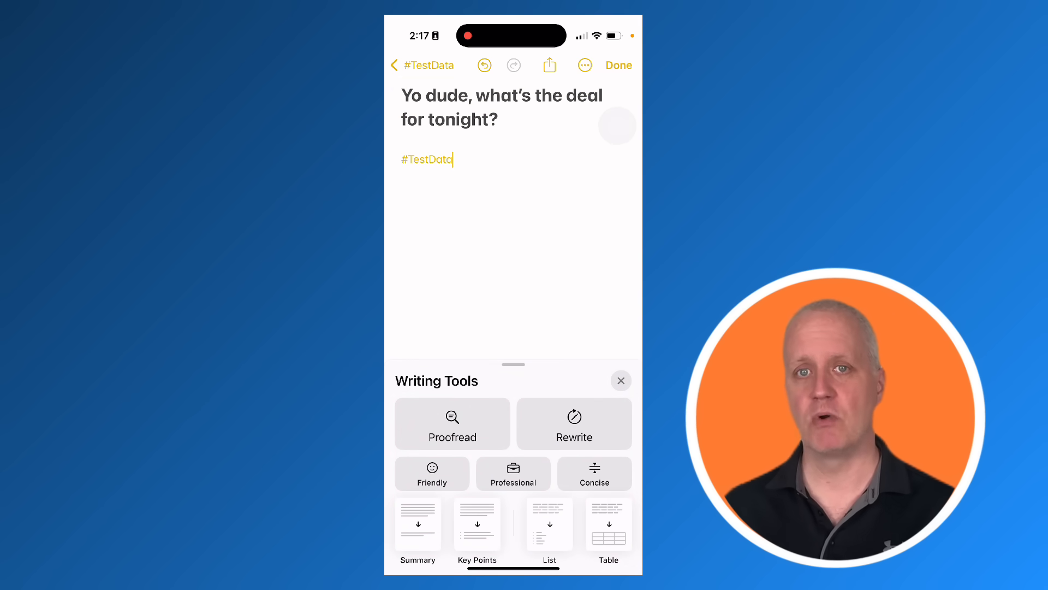
{"action": "left_click", "coordinate": [620, 380]}
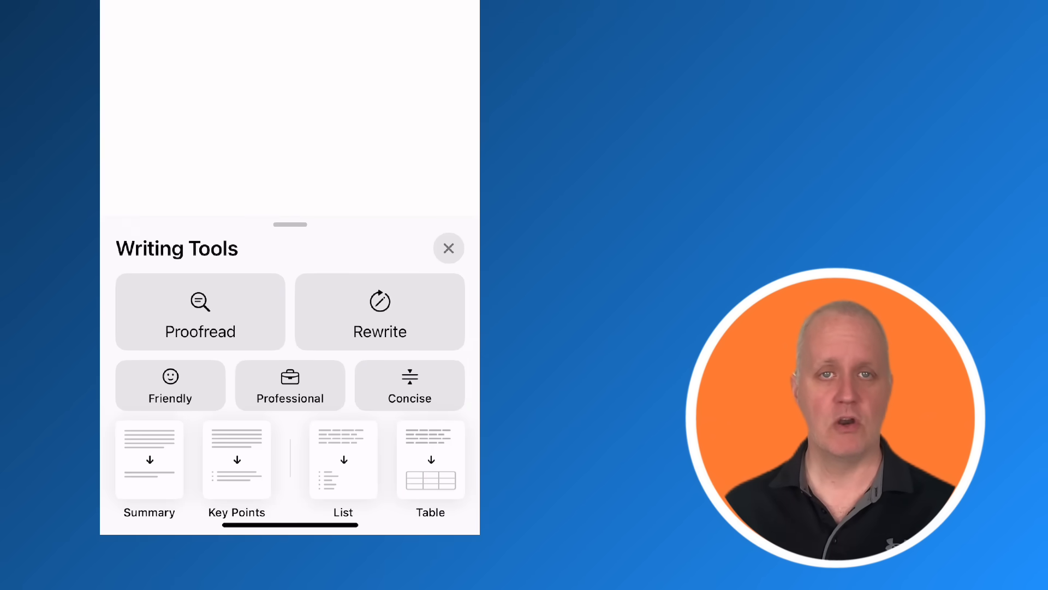
{"action": "left_click", "coordinate": [171, 397]}
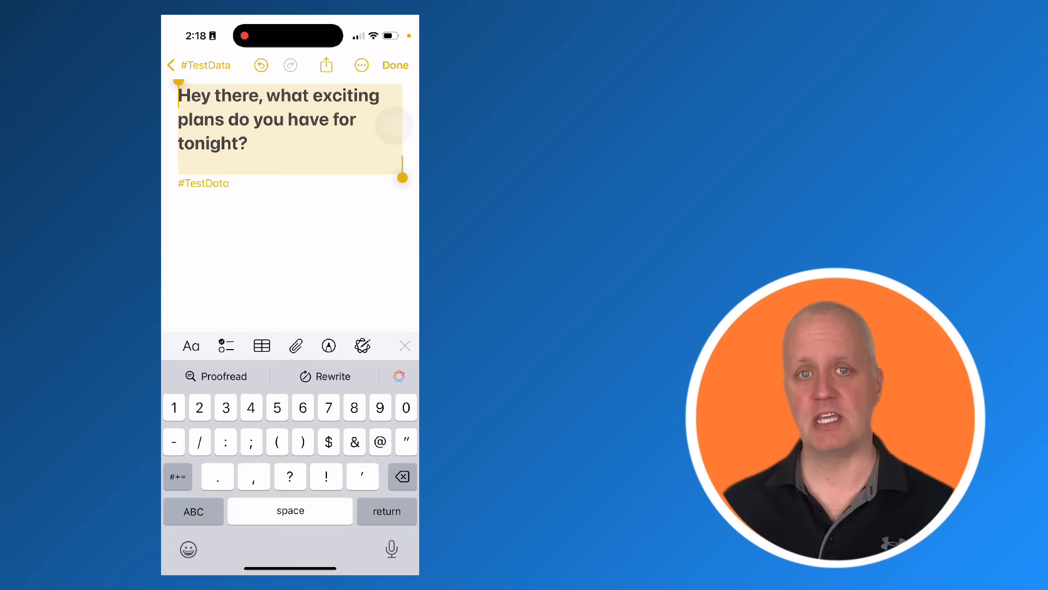
{"action": "left_click", "coordinate": [362, 346]}
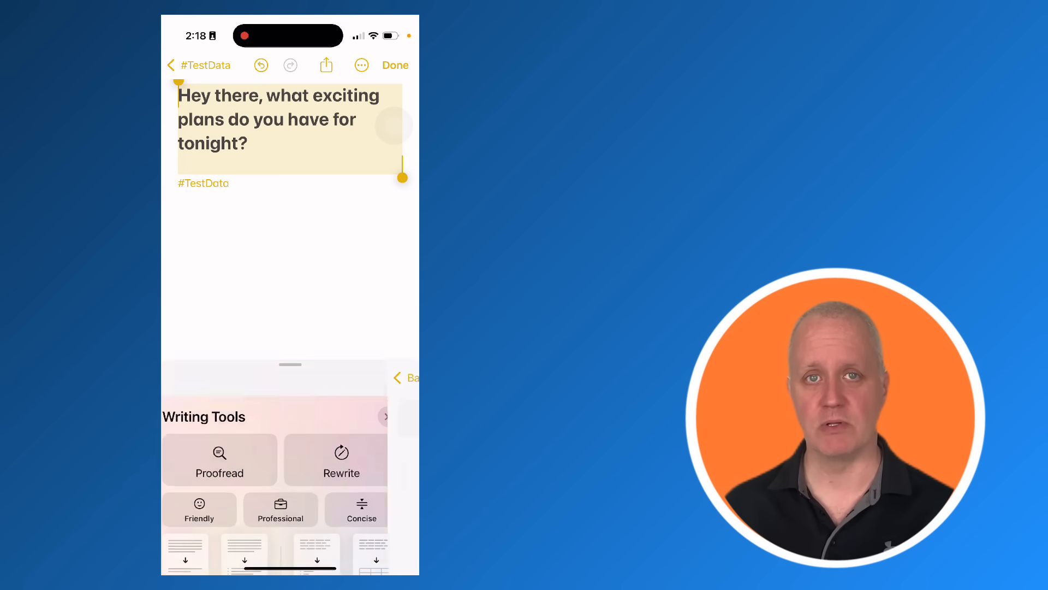